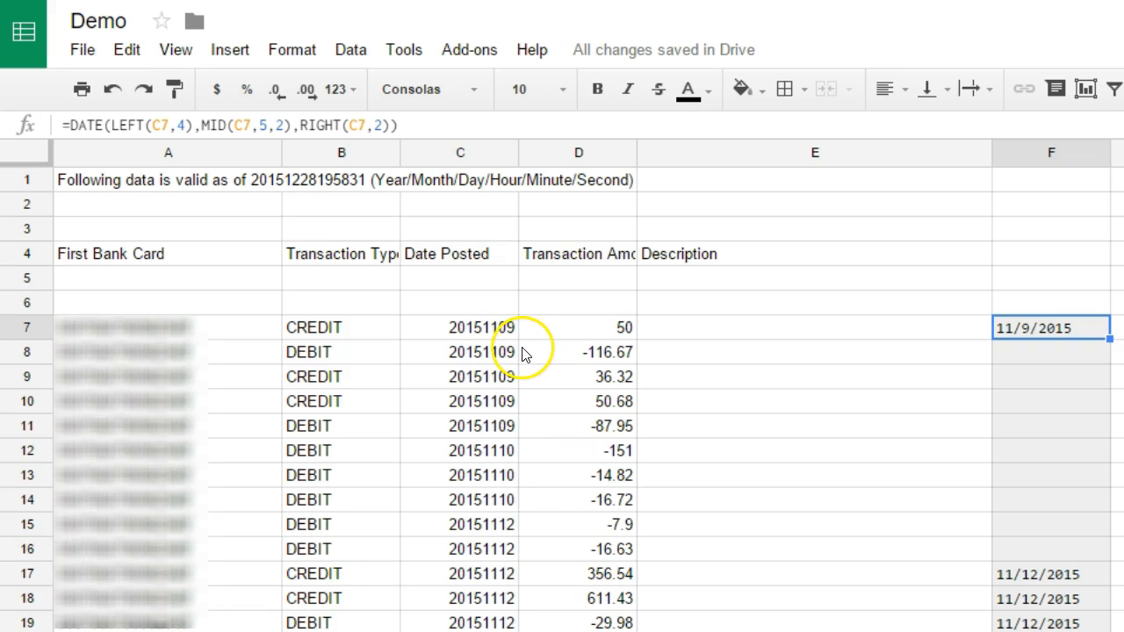
Check raw date 20151109 in C7, edit F7's DATE formula, and fill it down column F
left_click(459, 327)
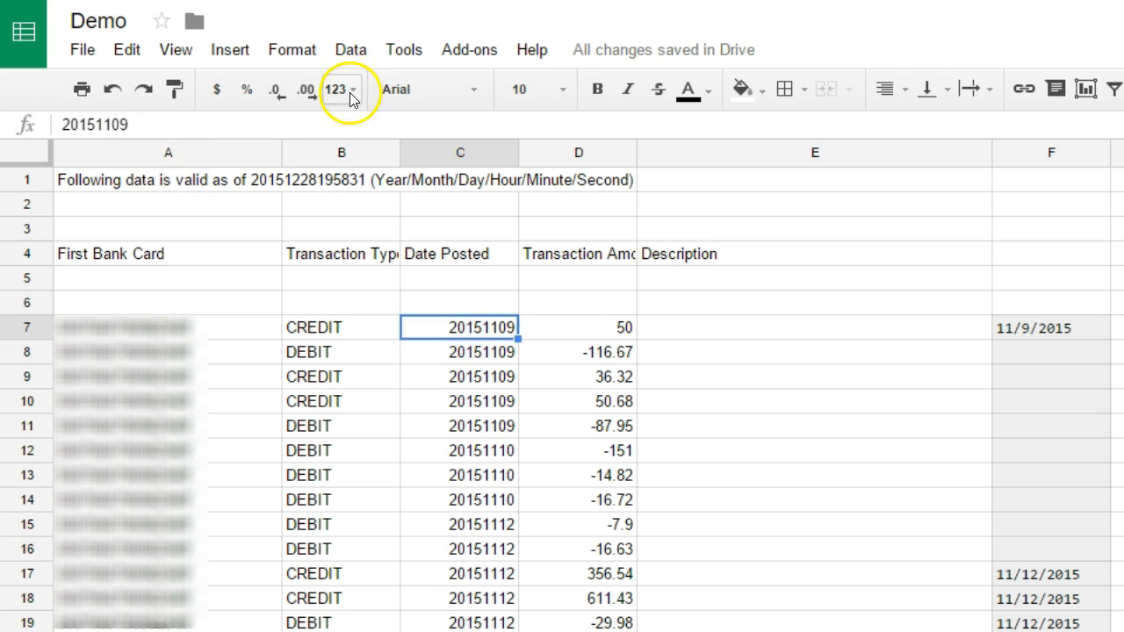
left_click(341, 89)
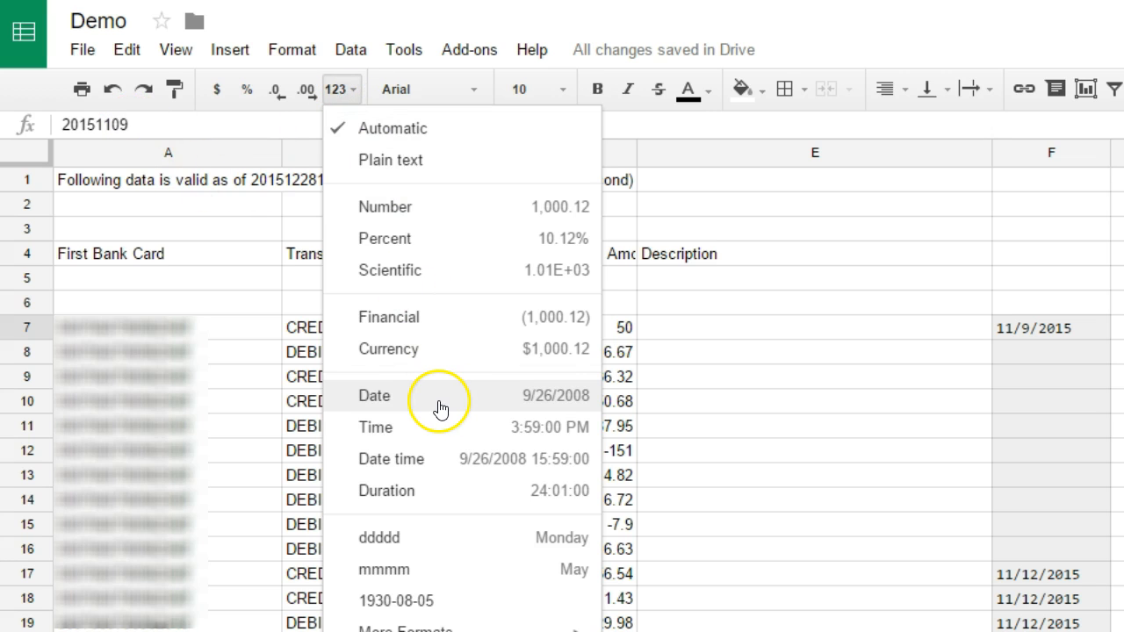
mouse_move(448, 435)
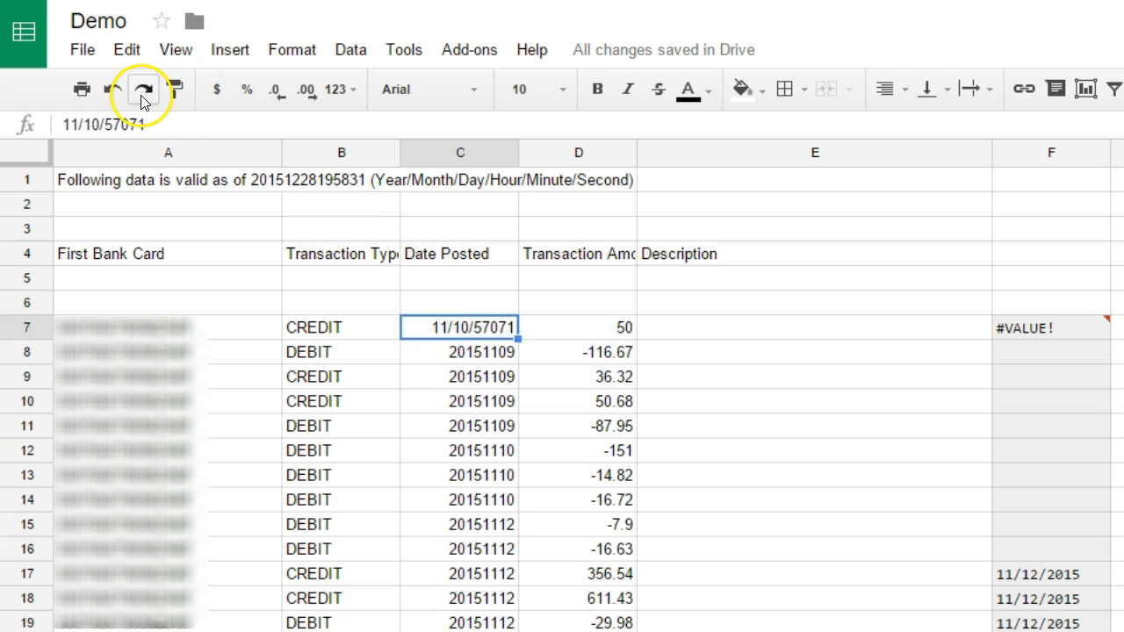
mouse_move(112, 89)
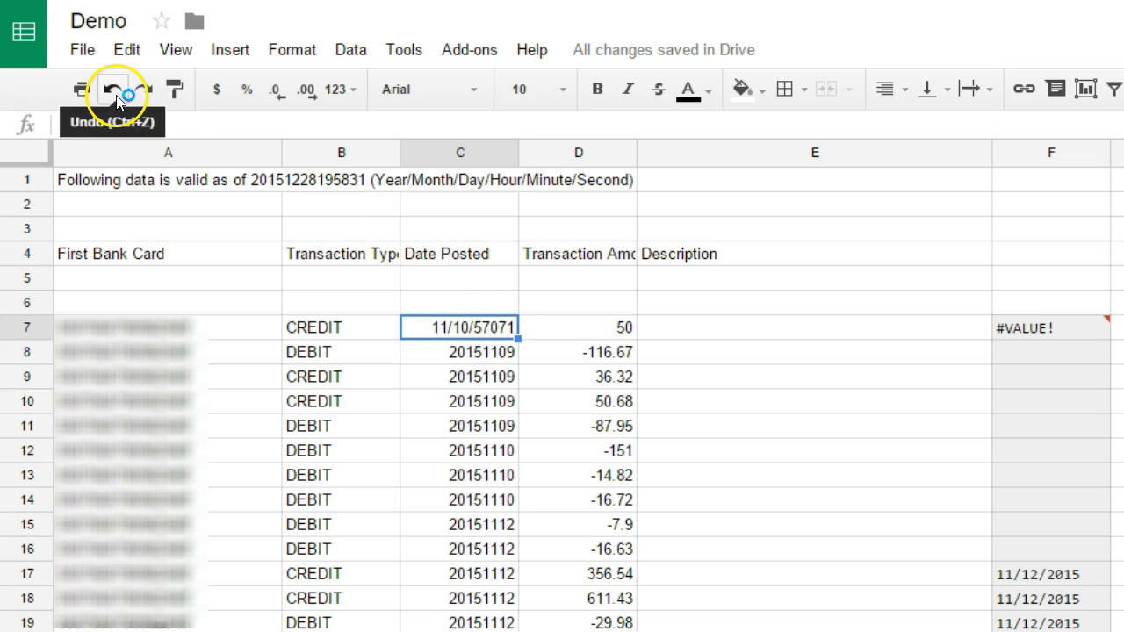
mouse_move(213, 88)
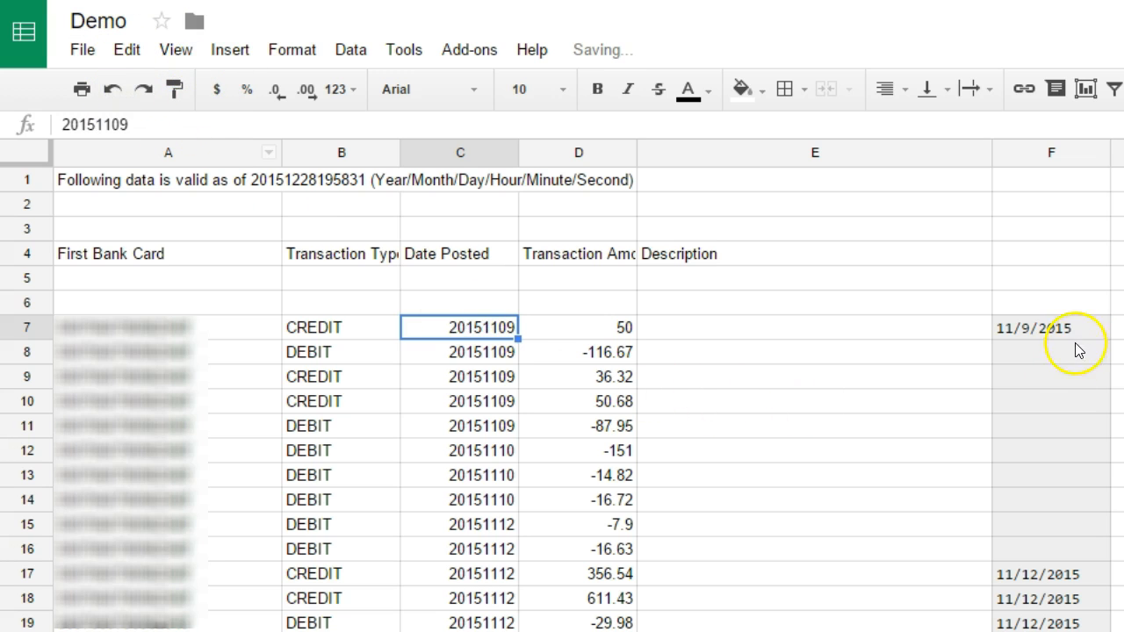
left_click(1050, 328)
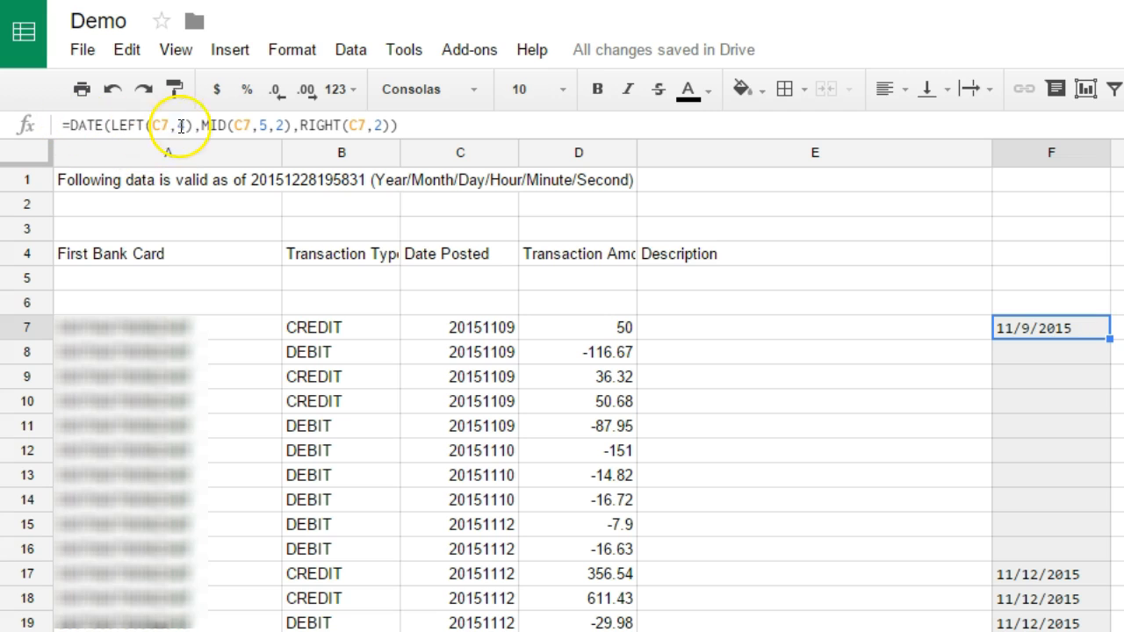
type("4")
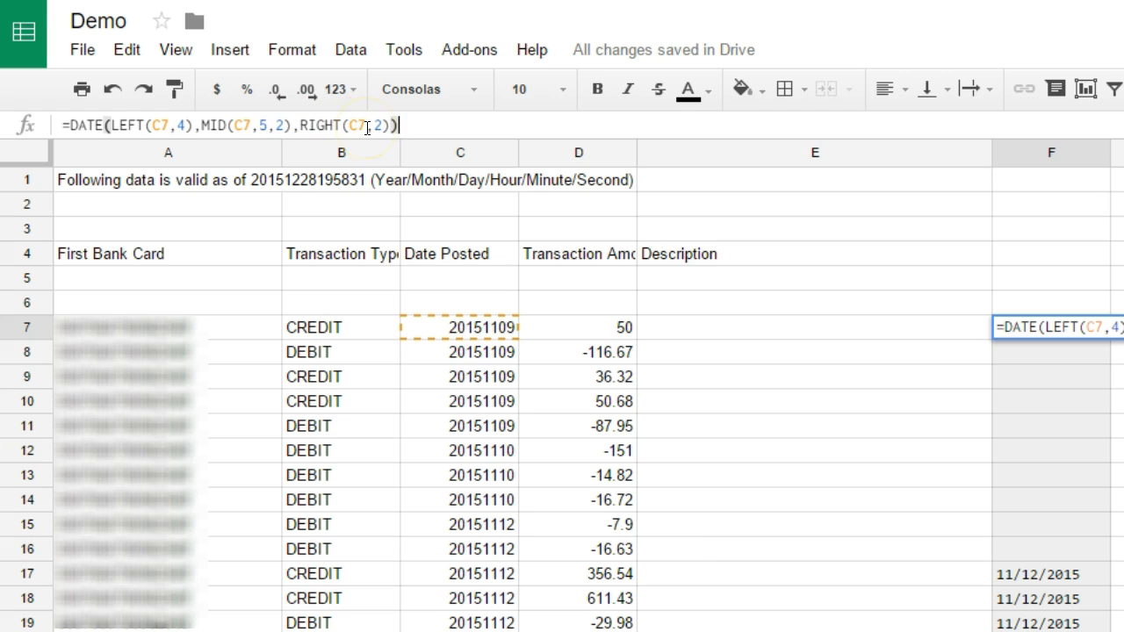
mouse_move(370, 125)
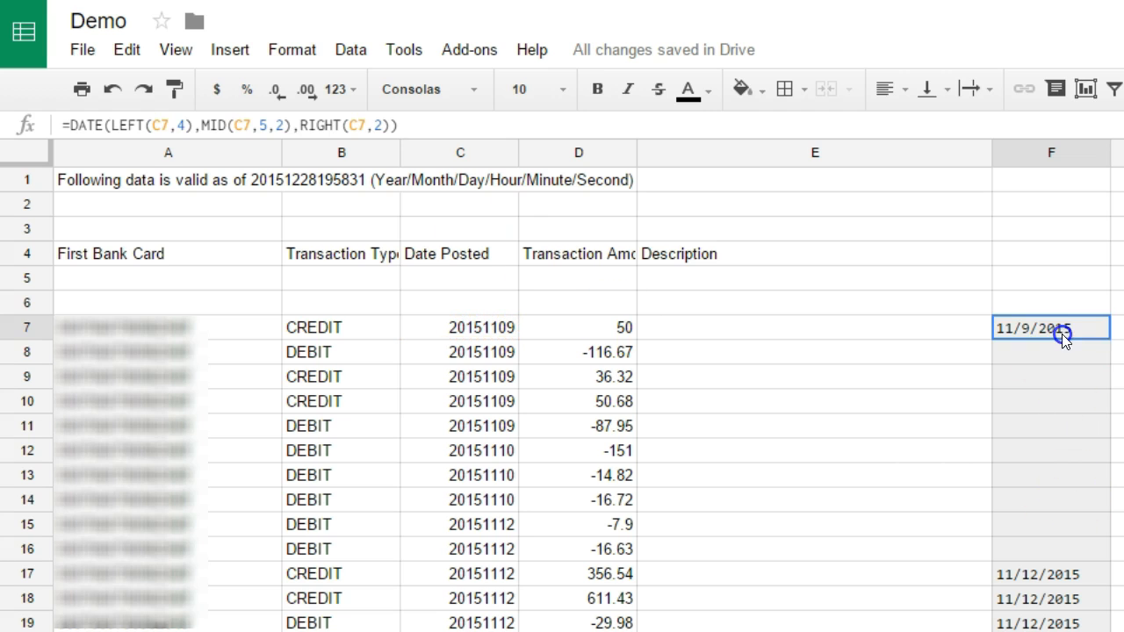
left_click_drag(1064, 338, 1094, 574)
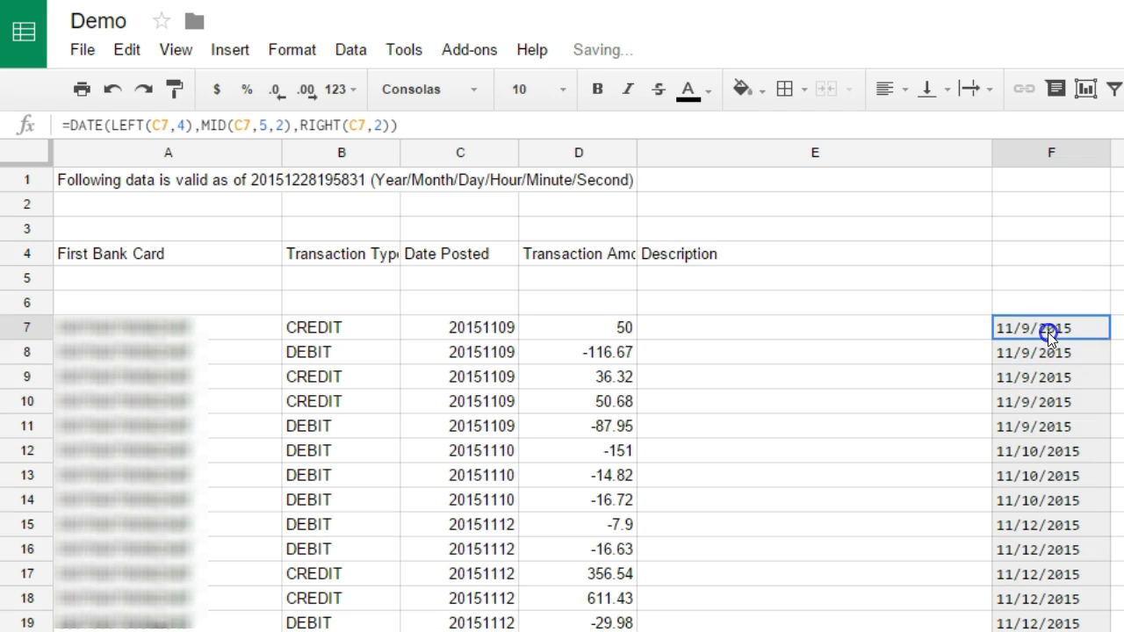
left_click(336, 89)
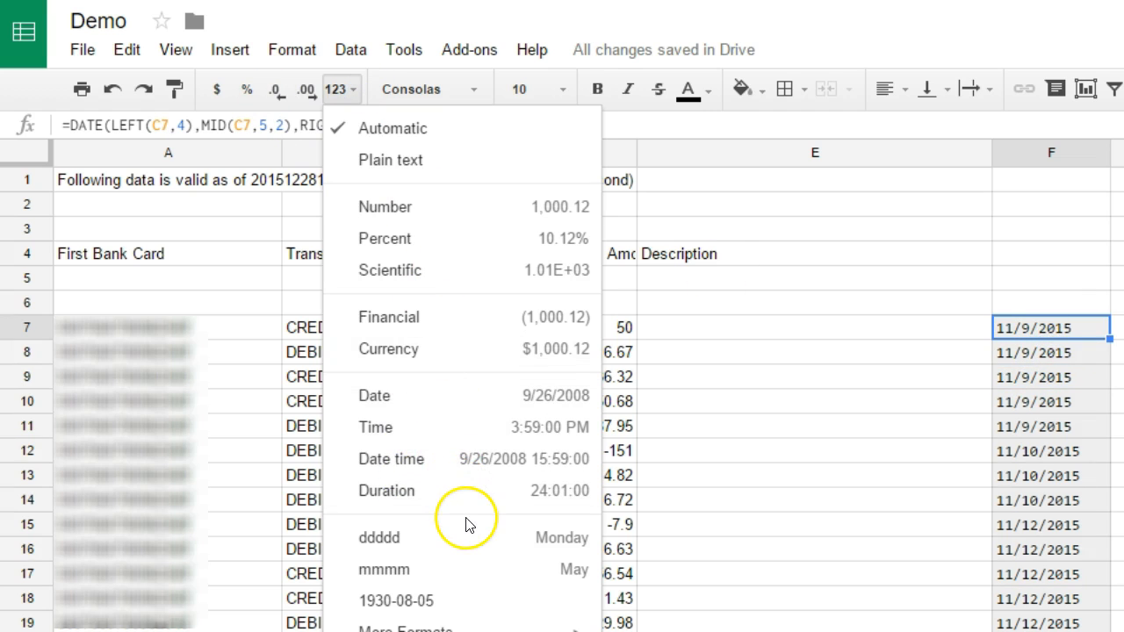
mouse_move(505, 569)
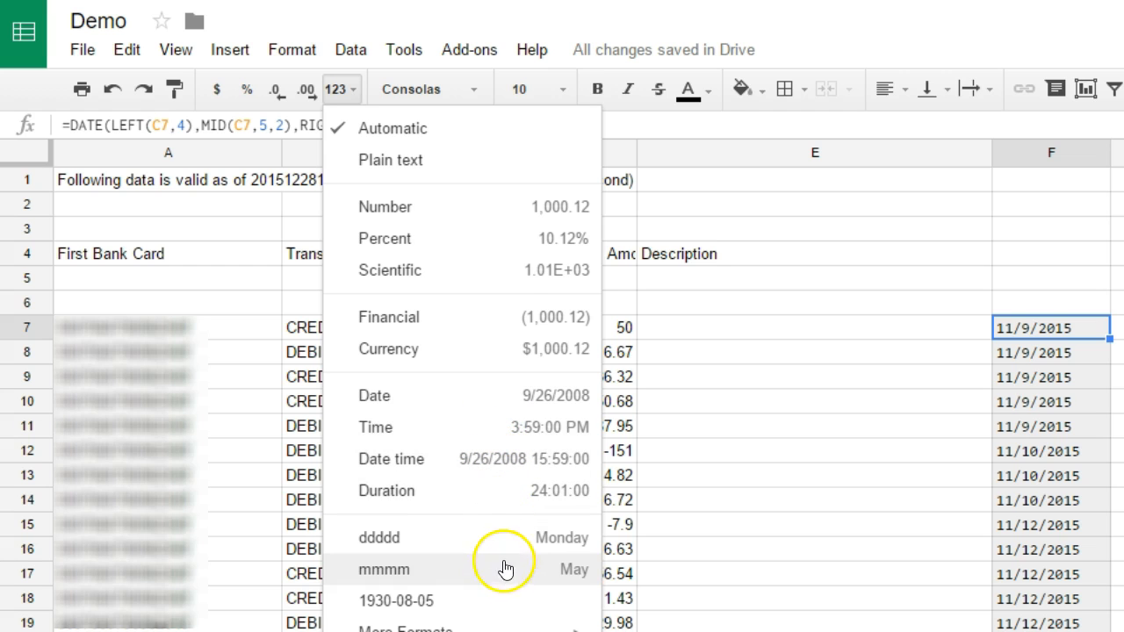